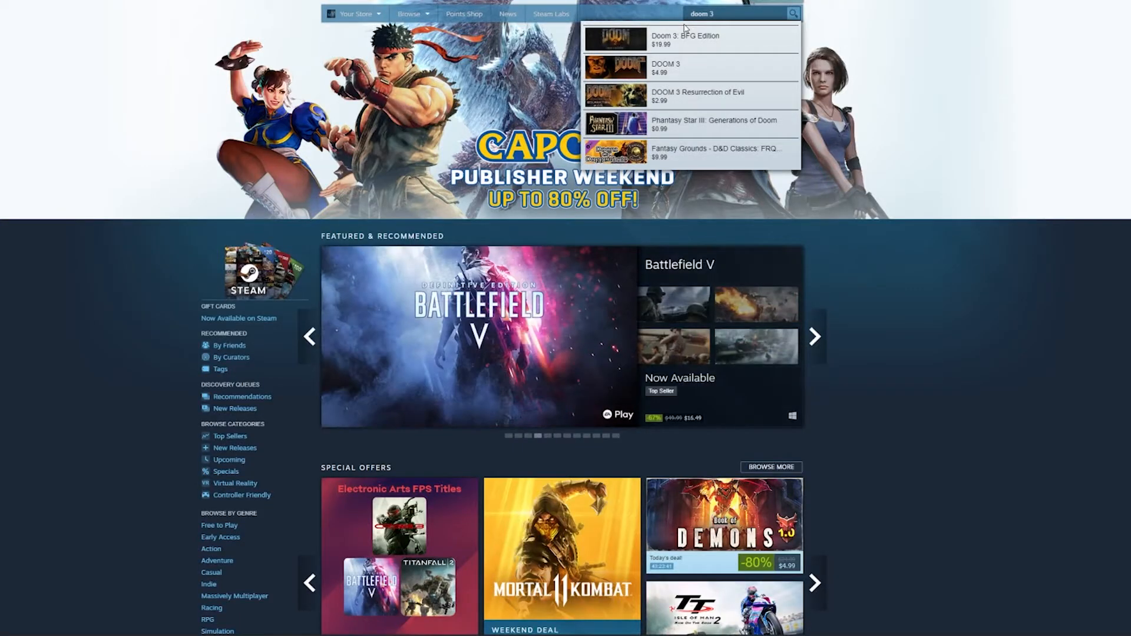
{"action": "mouse_move", "coordinate": [686, 40]}
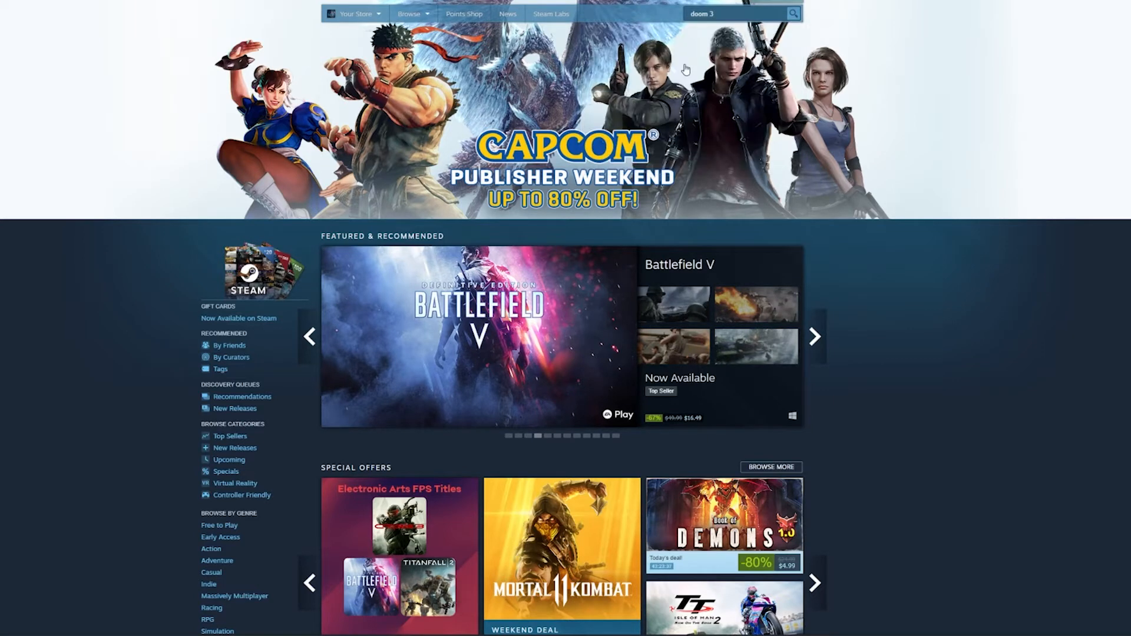
Step: Search the Steam store for Doom 3, pass the age check, and proceed with installing it
{"action": "key", "text": "Return"}
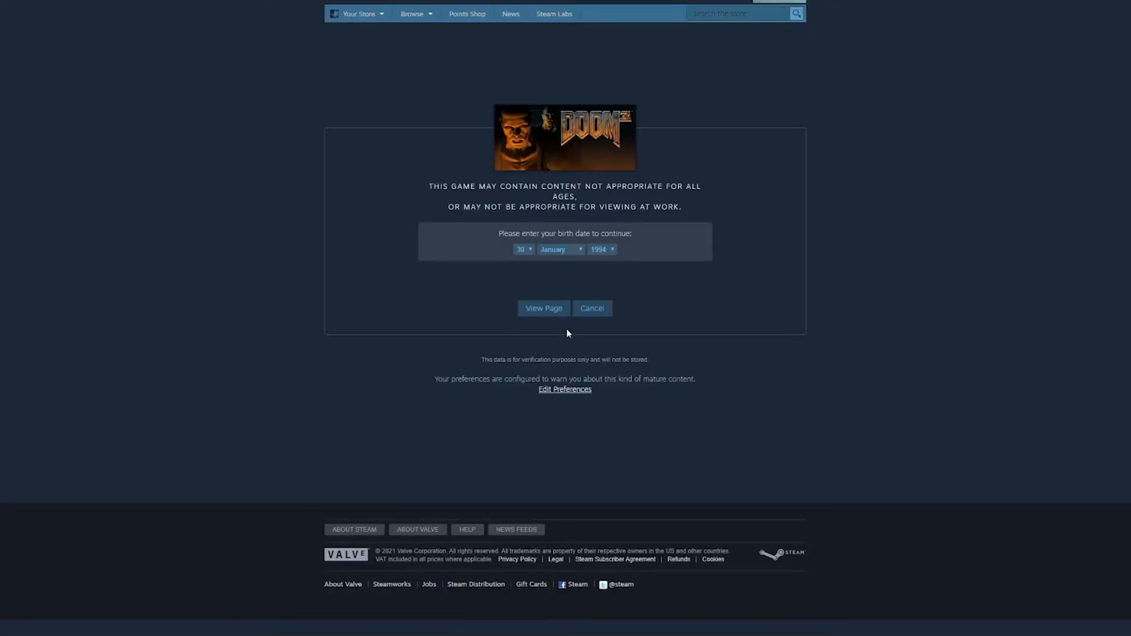
{"action": "left_click", "coordinate": [543, 308]}
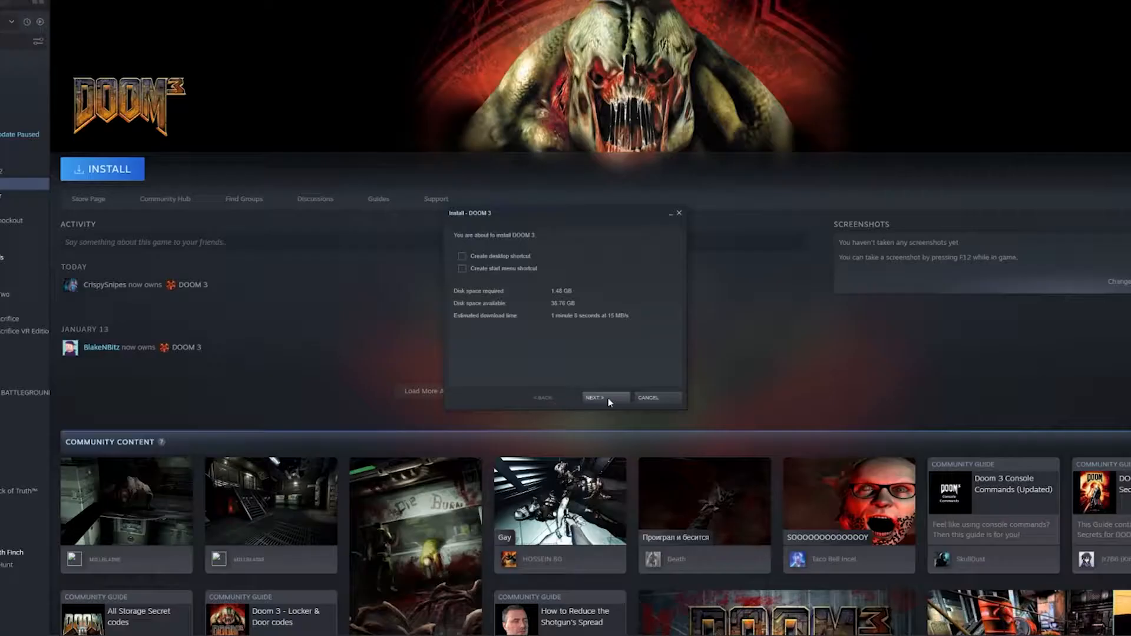
{"action": "left_click", "coordinate": [604, 397]}
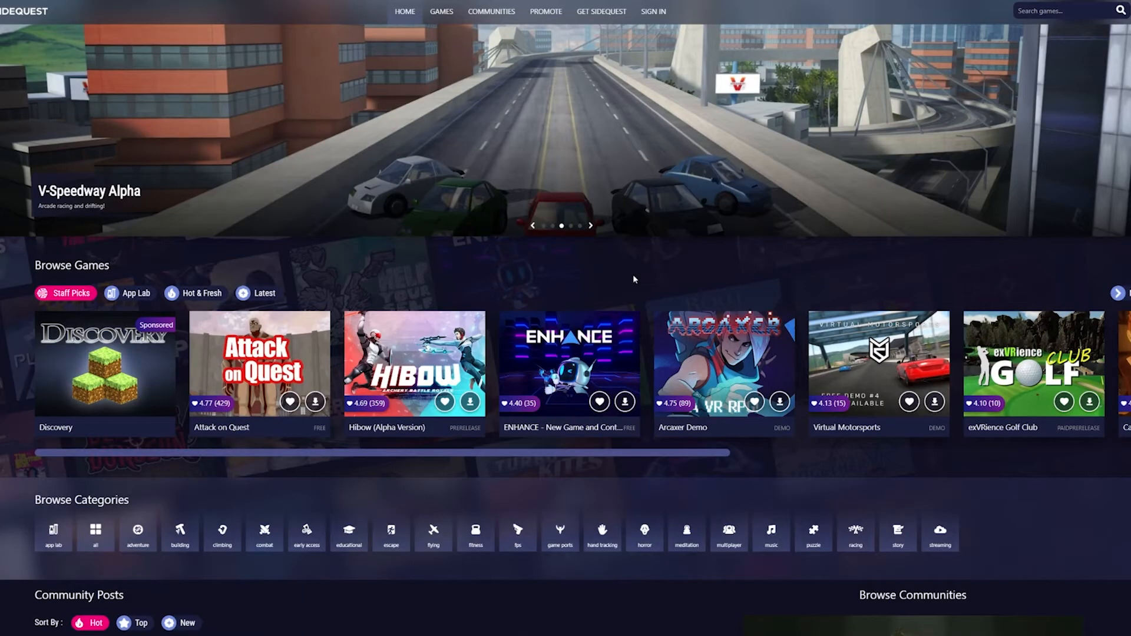
{"action": "mouse_move", "coordinate": [223, 130]}
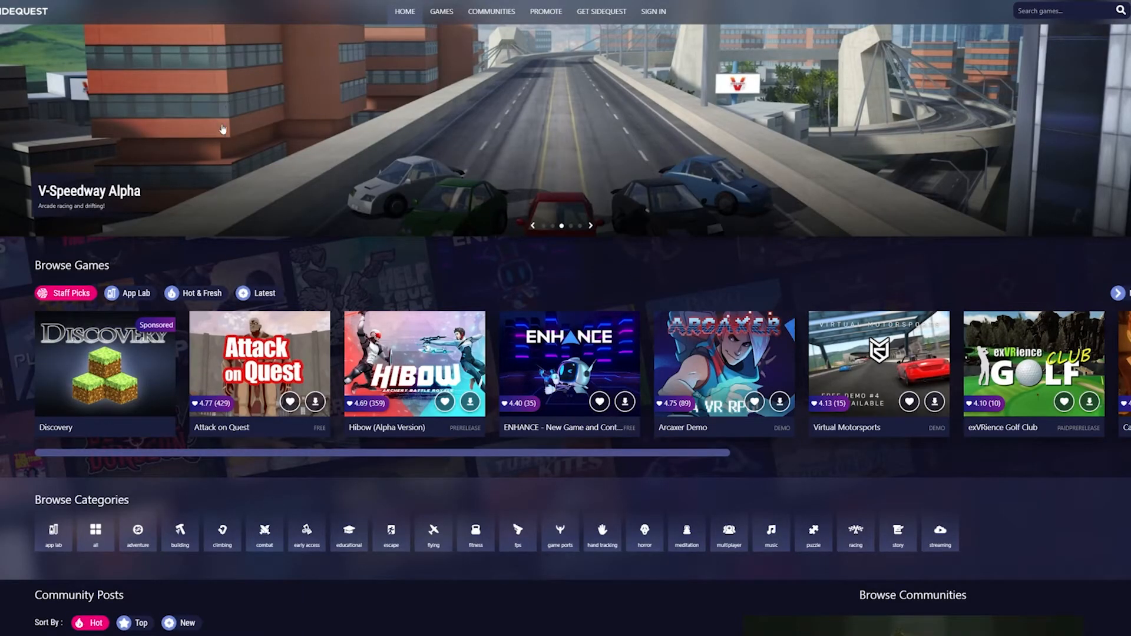
{"action": "mouse_move", "coordinate": [288, 172]}
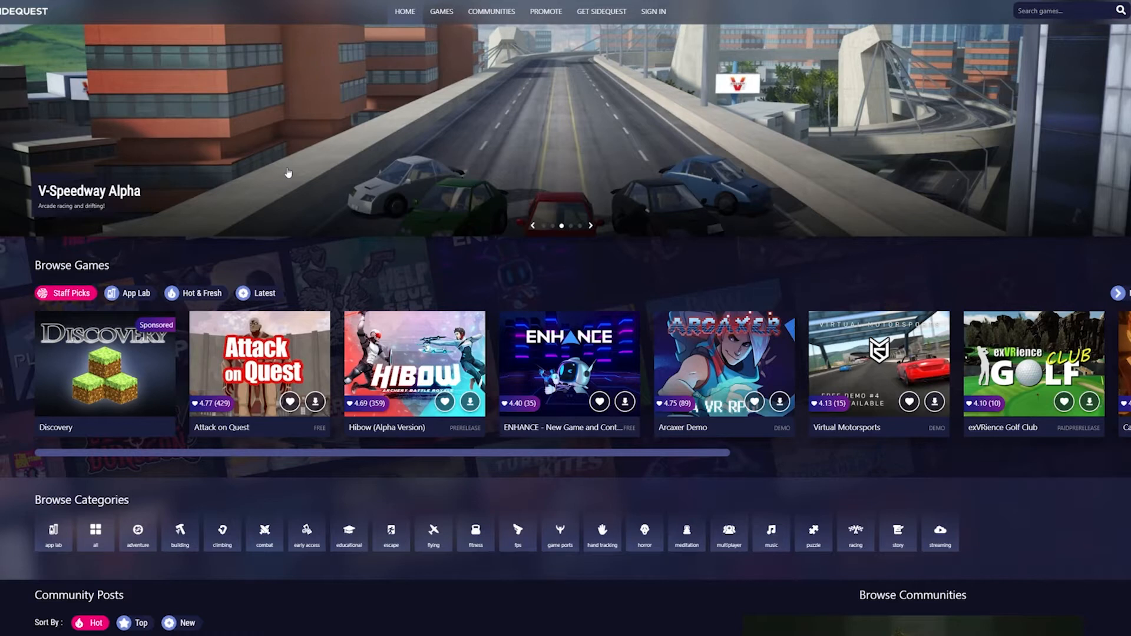
Step: Search SideQuest for doom 3 to reach the Doom3Quest listing
{"action": "left_click", "coordinate": [1068, 11]}
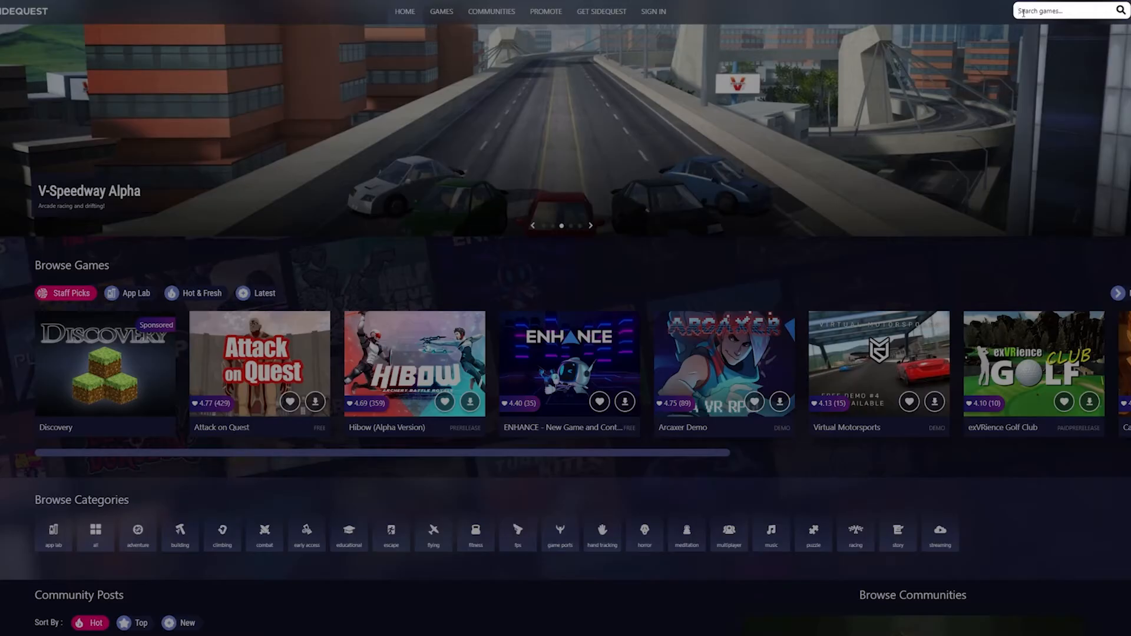
{"action": "type", "text": "dpom 3"}
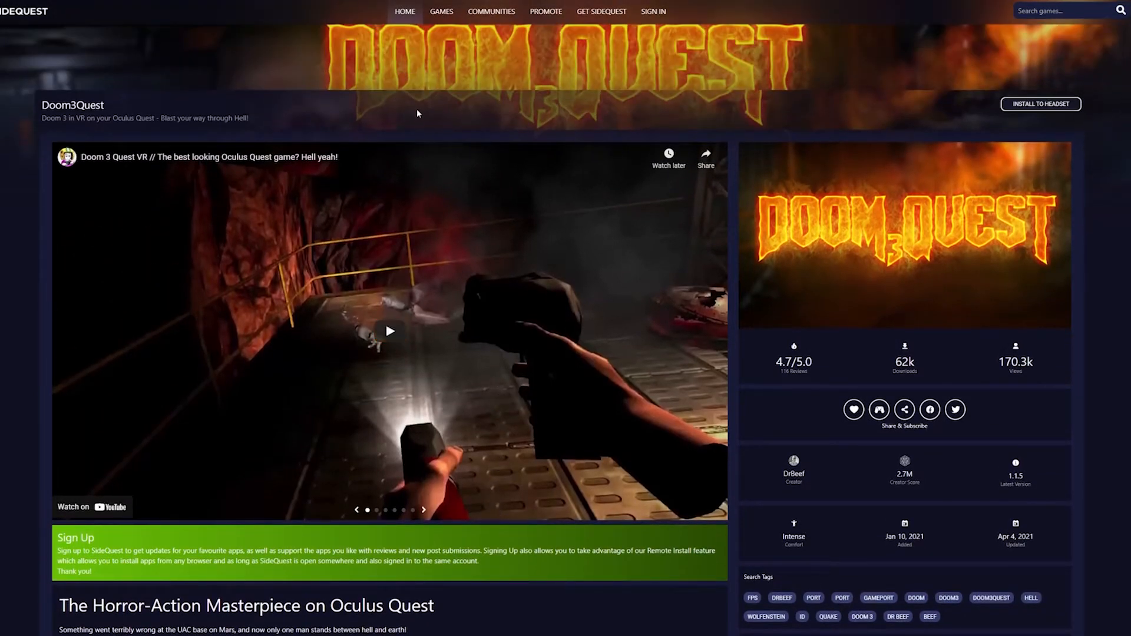
{"action": "mouse_move", "coordinate": [326, 123]}
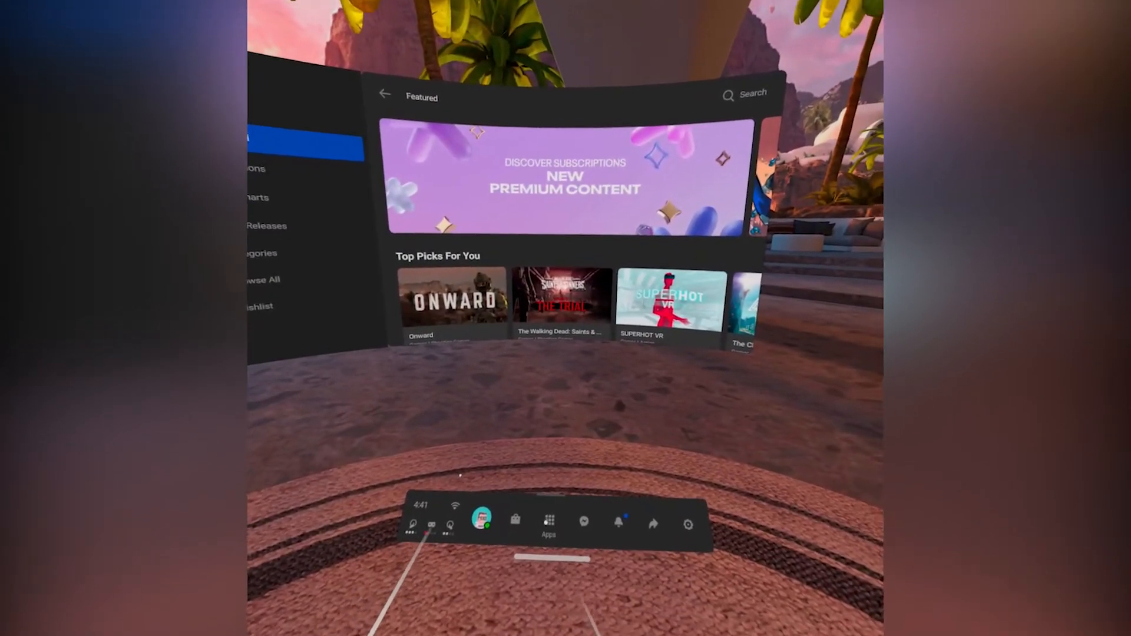
Step: Filter the Quest app library to Unknown Sources, launch Doom3Quest and allow file access
{"action": "left_click", "coordinate": [548, 520]}
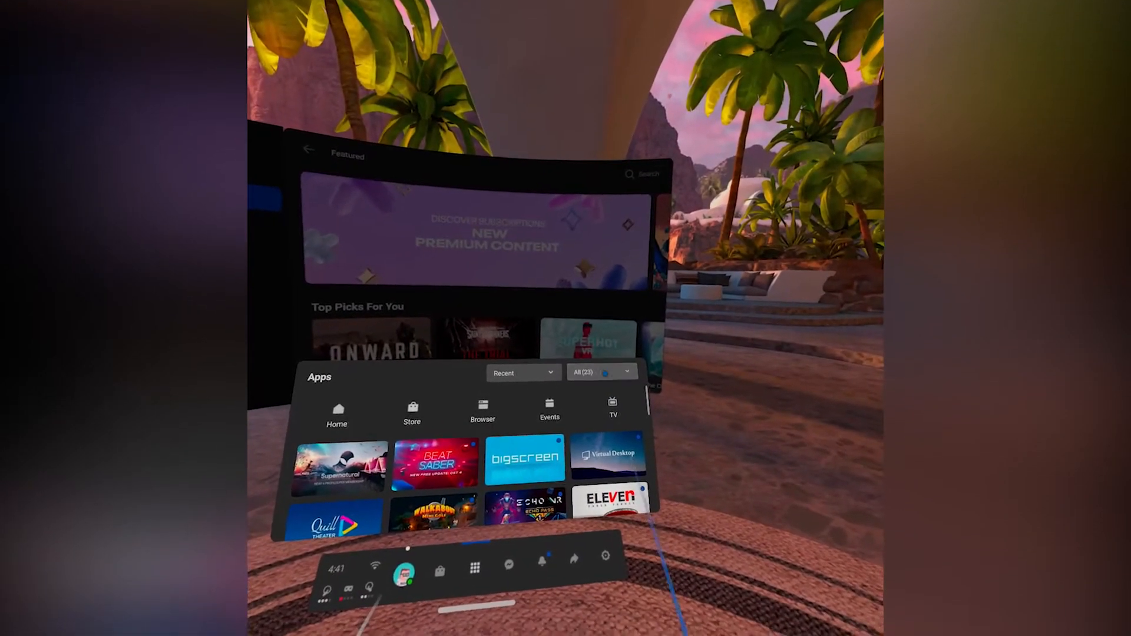
{"action": "left_click", "coordinate": [600, 372]}
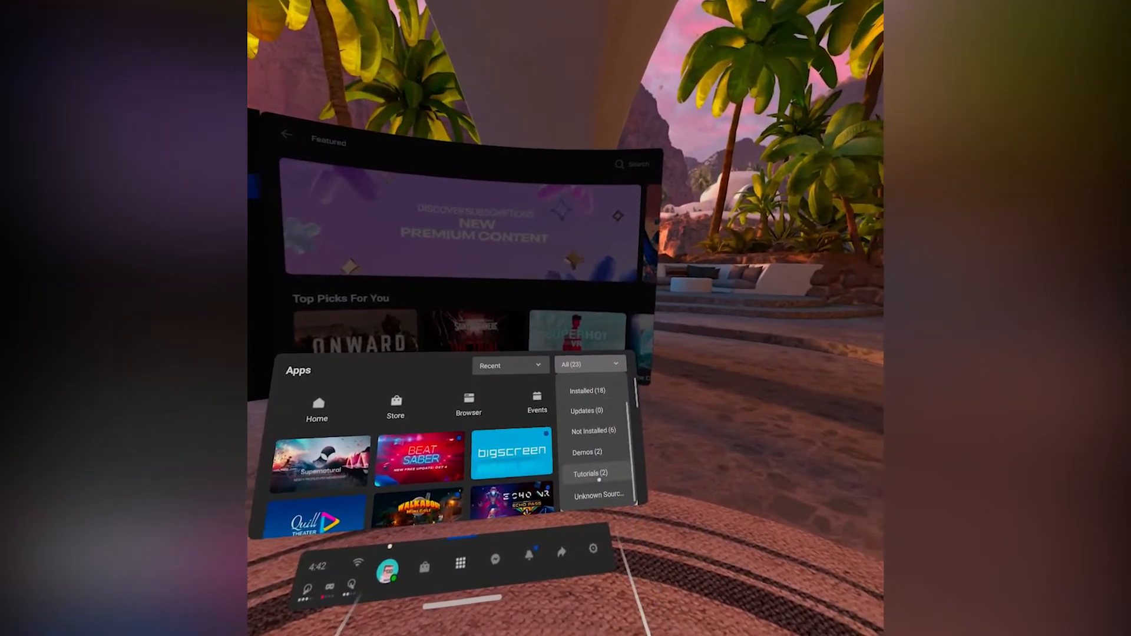
{"action": "left_click", "coordinate": [597, 495]}
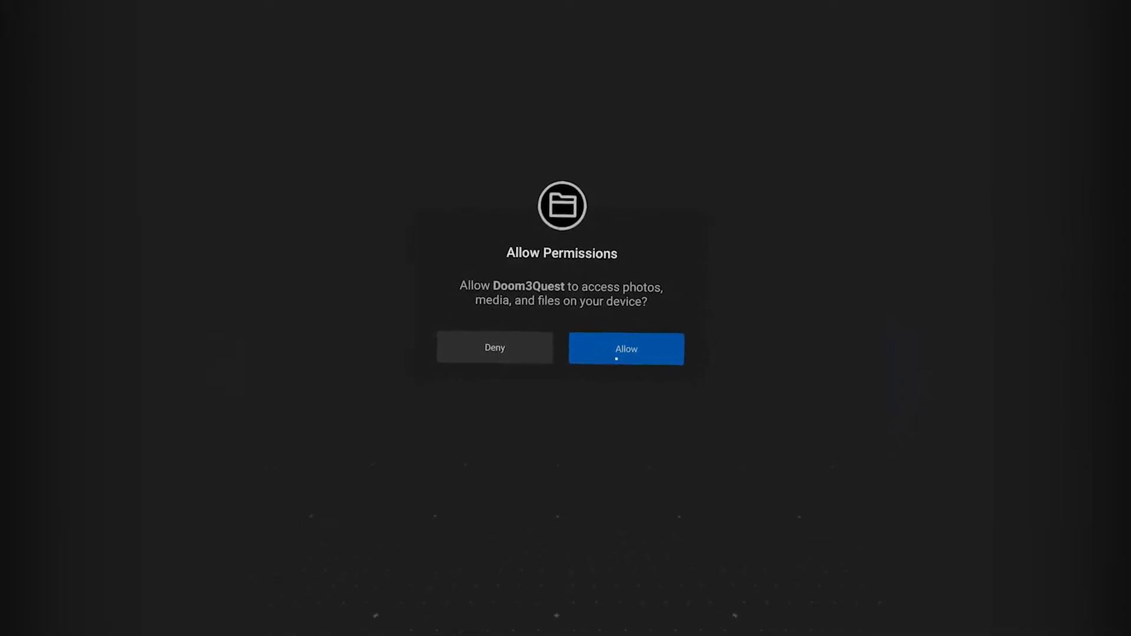
{"action": "left_click", "coordinate": [624, 349]}
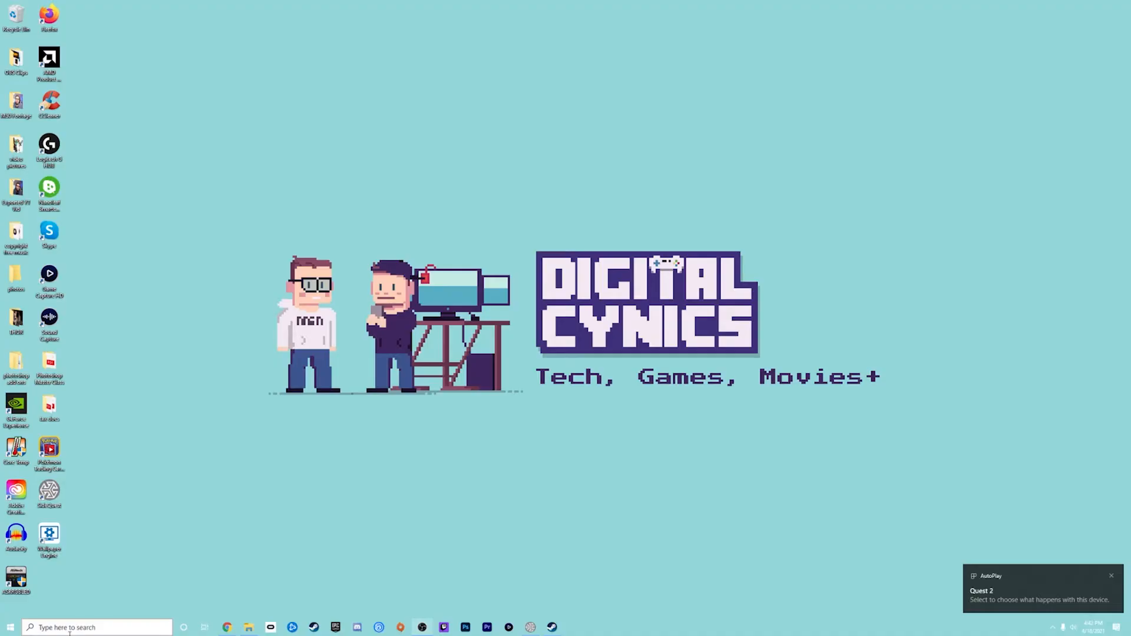
Step: Browse the C: drive into Program Files (x86) > Steam > steamapps
{"action": "left_click", "coordinate": [1111, 576]}
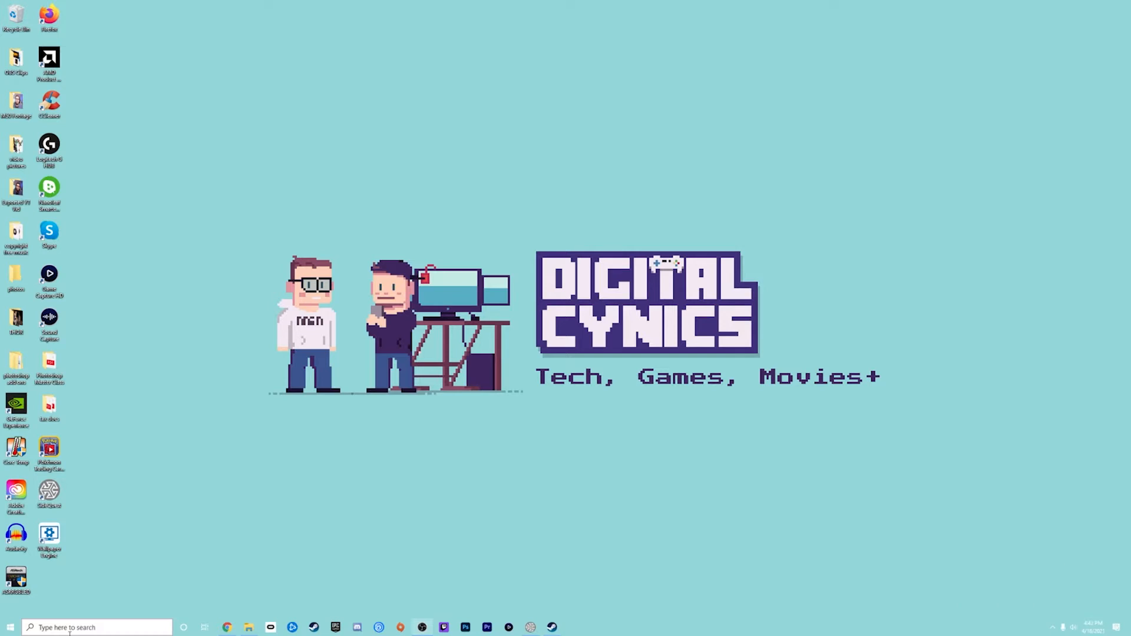
{"action": "mouse_move", "coordinate": [42, 587]}
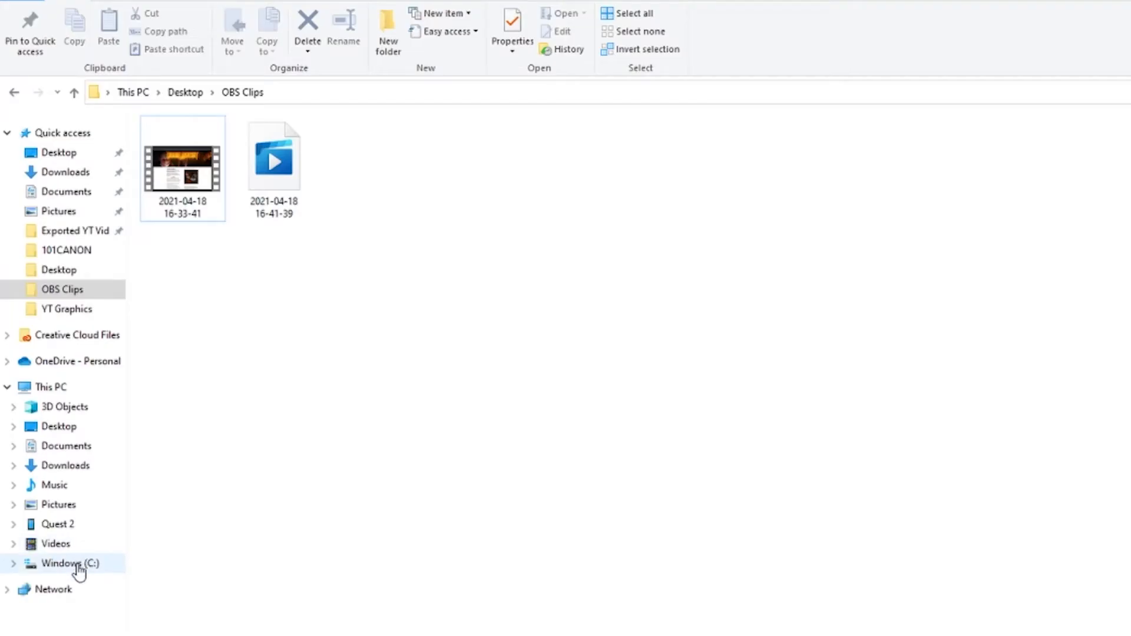
{"action": "left_click", "coordinate": [70, 563]}
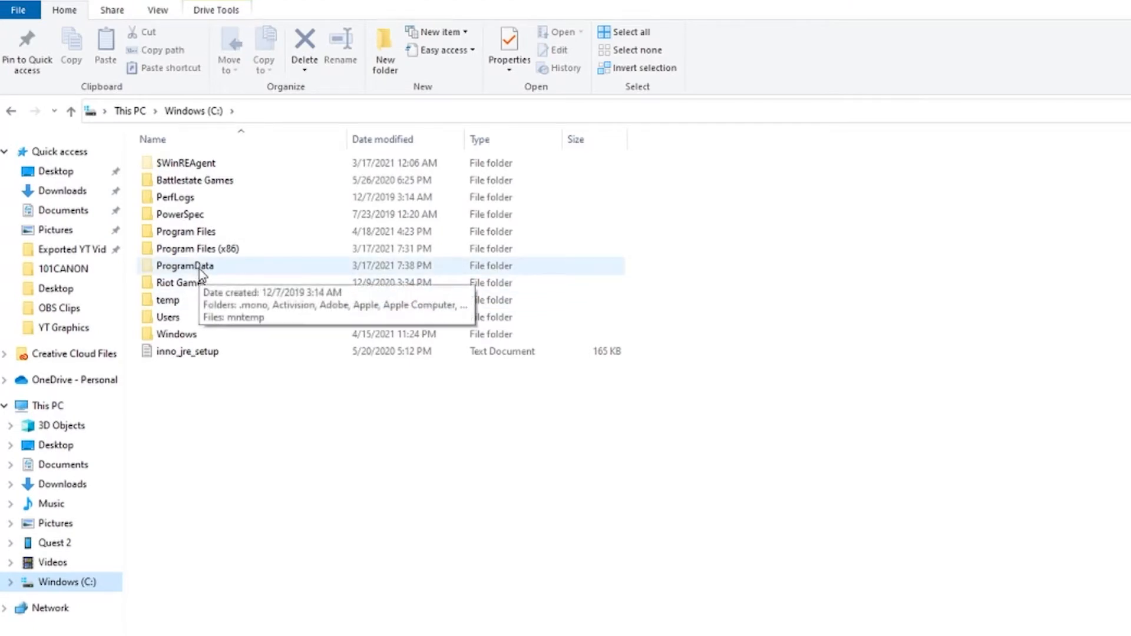
{"action": "mouse_move", "coordinate": [189, 258]}
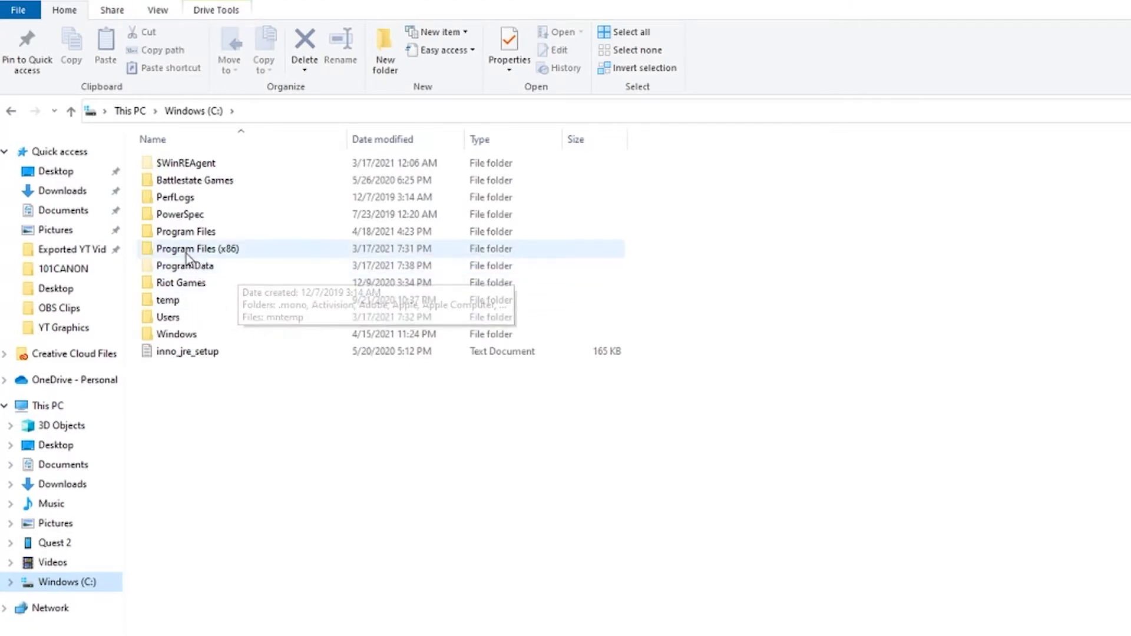
{"action": "mouse_move", "coordinate": [190, 256]}
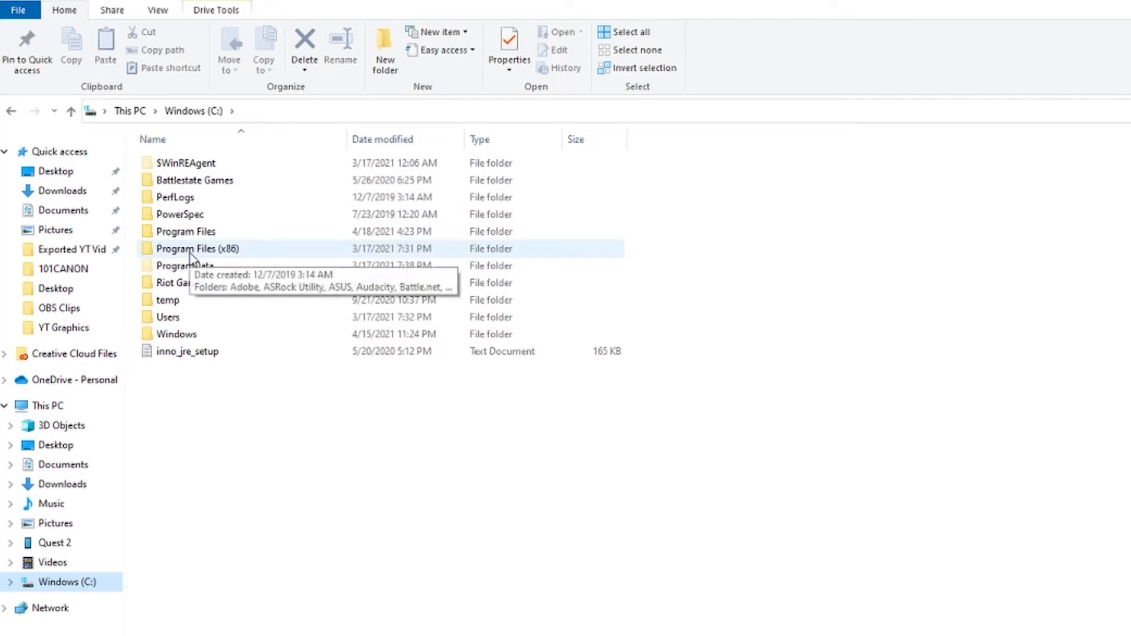
{"action": "mouse_move", "coordinate": [186, 250]}
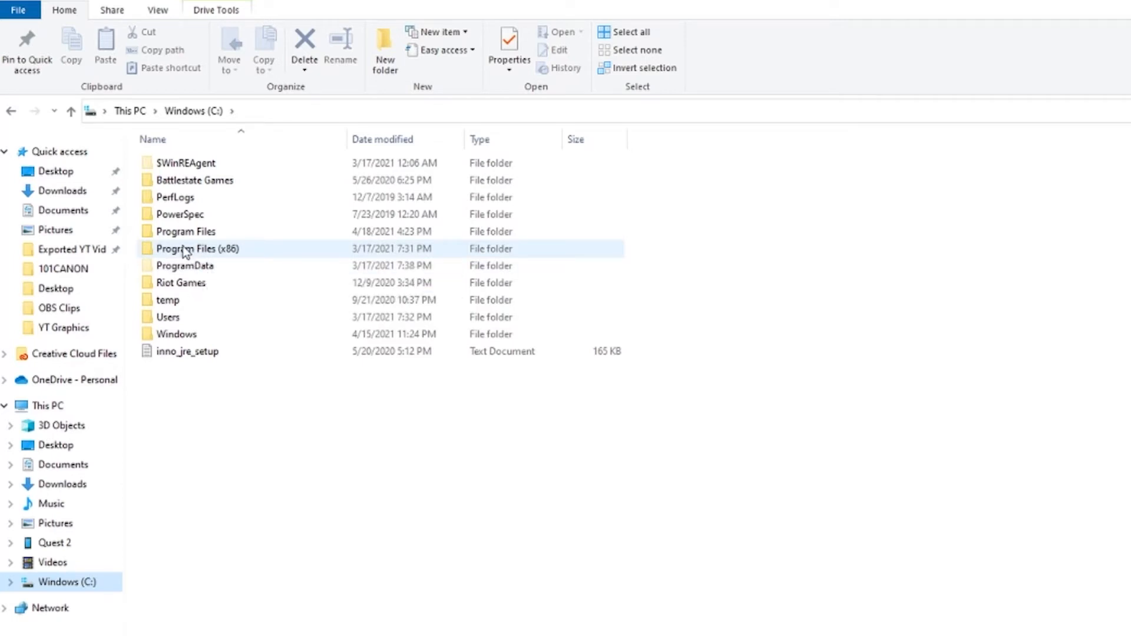
{"action": "double_click", "coordinate": [197, 249]}
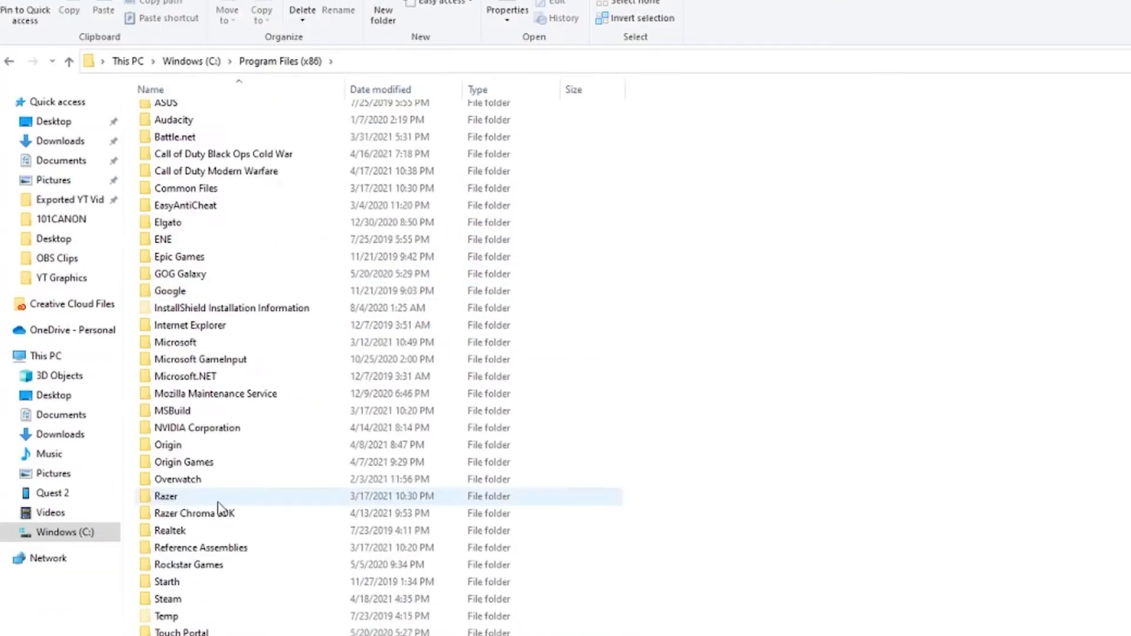
{"action": "double_click", "coordinate": [169, 599]}
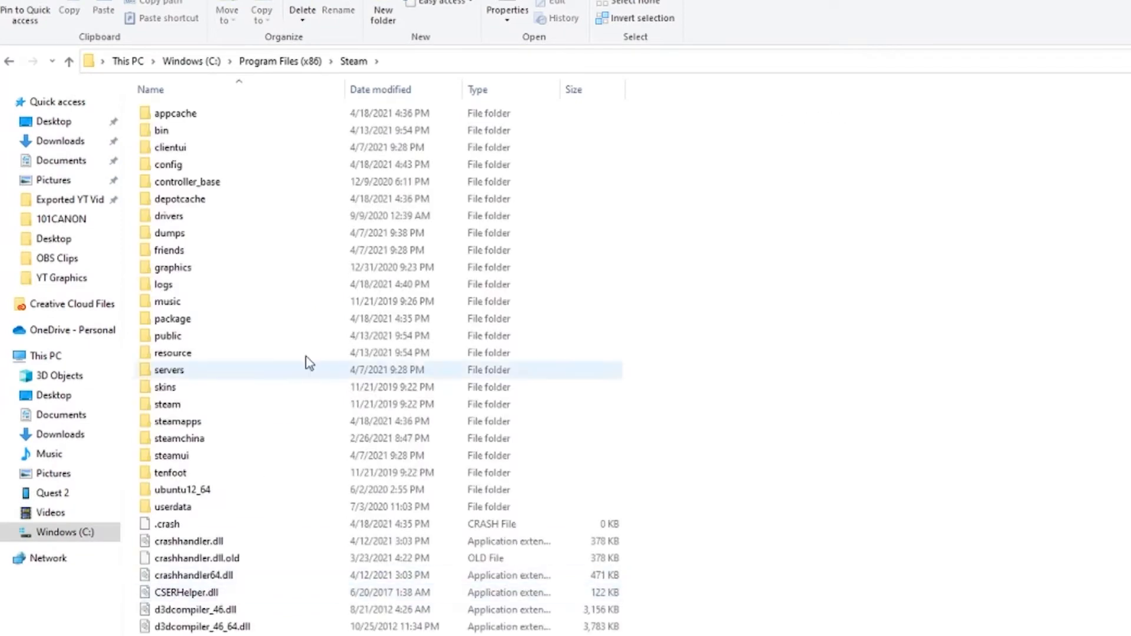
{"action": "mouse_move", "coordinate": [227, 357]}
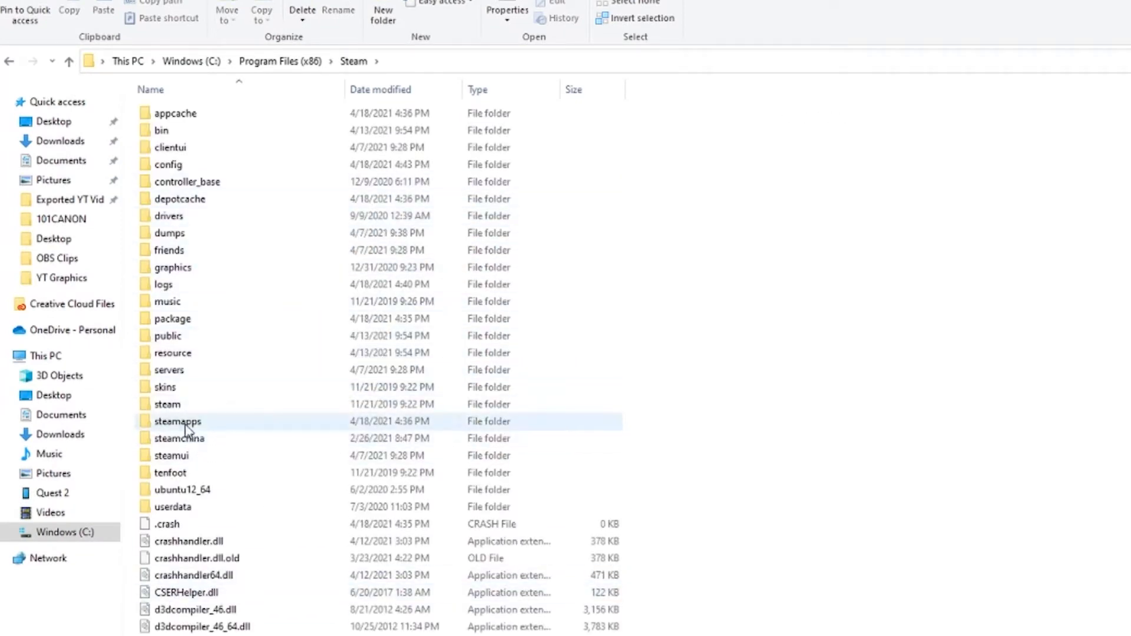
{"action": "double_click", "coordinate": [177, 422]}
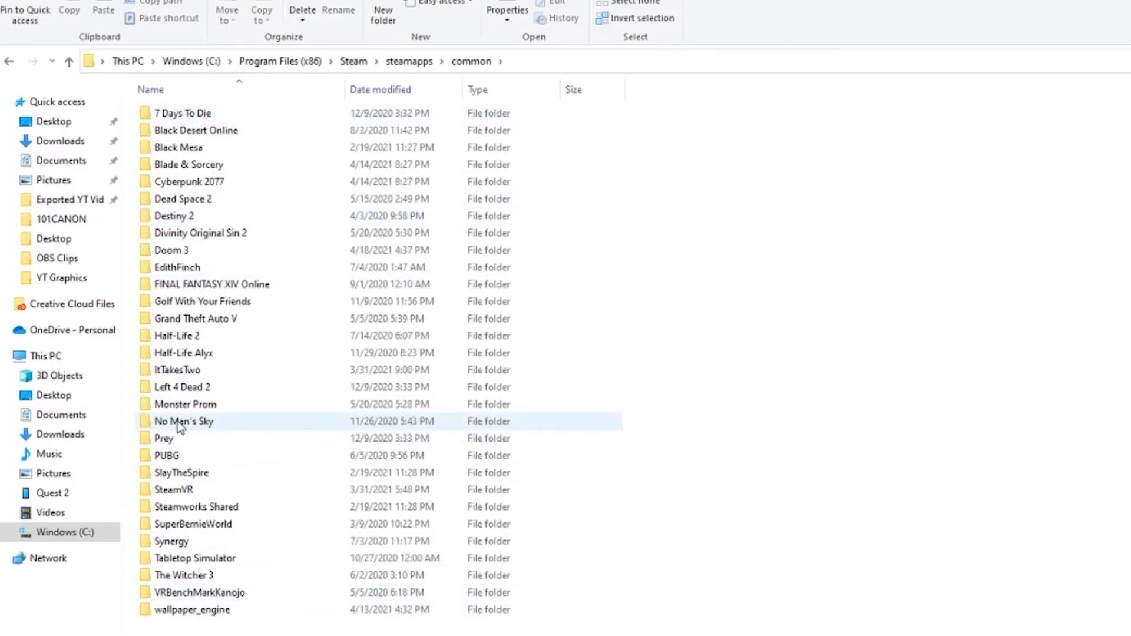
Step: Enter the Doom 3 install's base folder and select the first PK4 file
{"action": "left_click", "coordinate": [176, 250]}
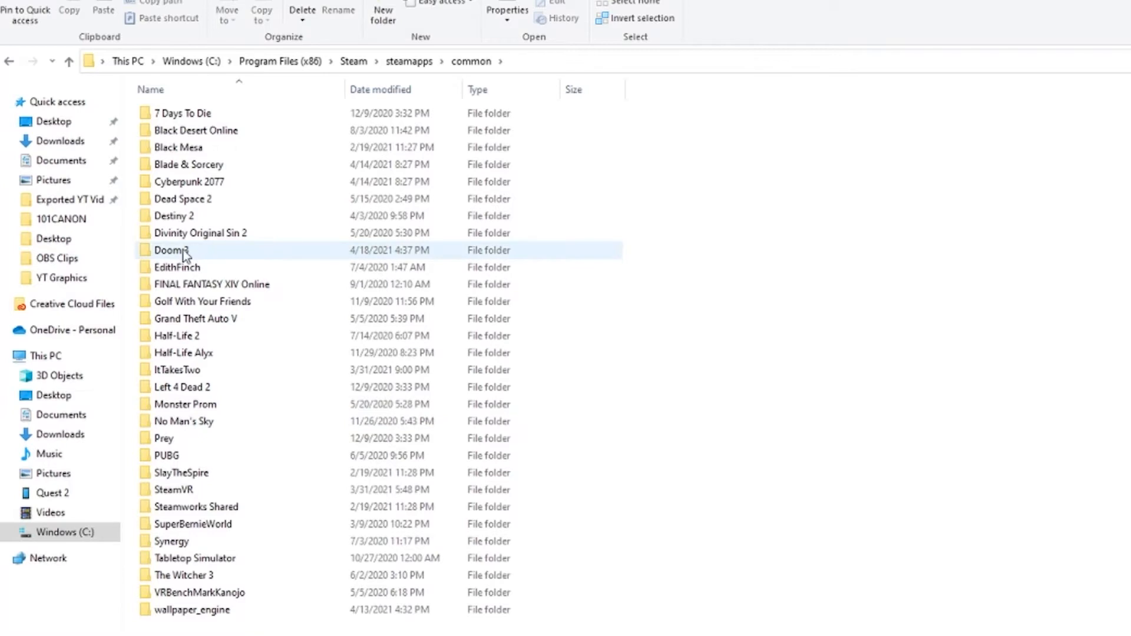
{"action": "double_click", "coordinate": [172, 250]}
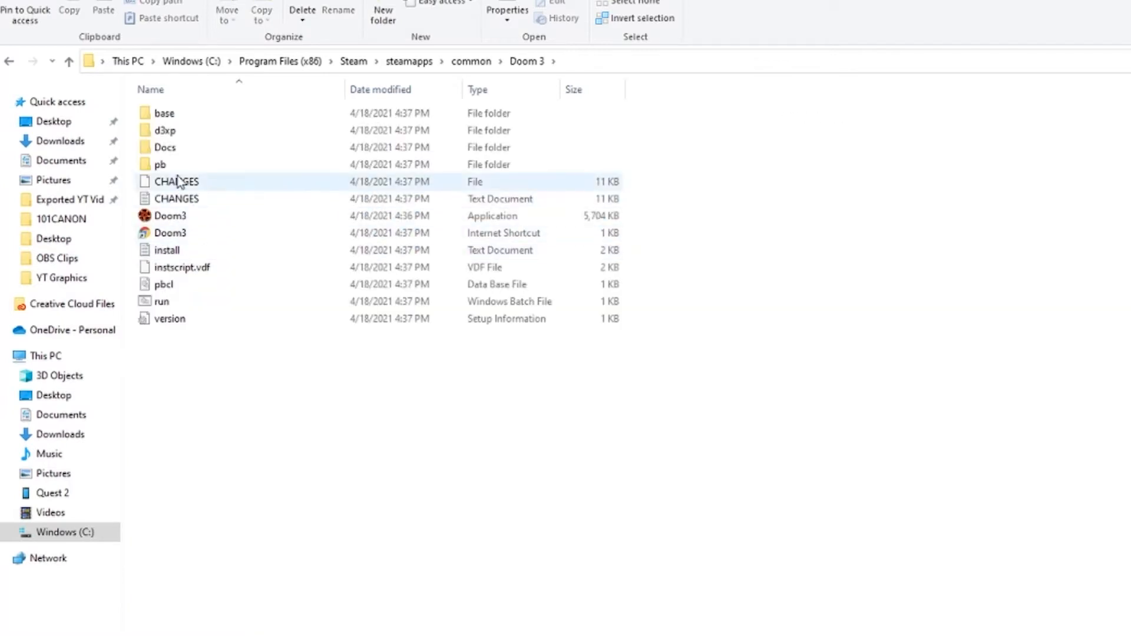
{"action": "left_click", "coordinate": [164, 113]}
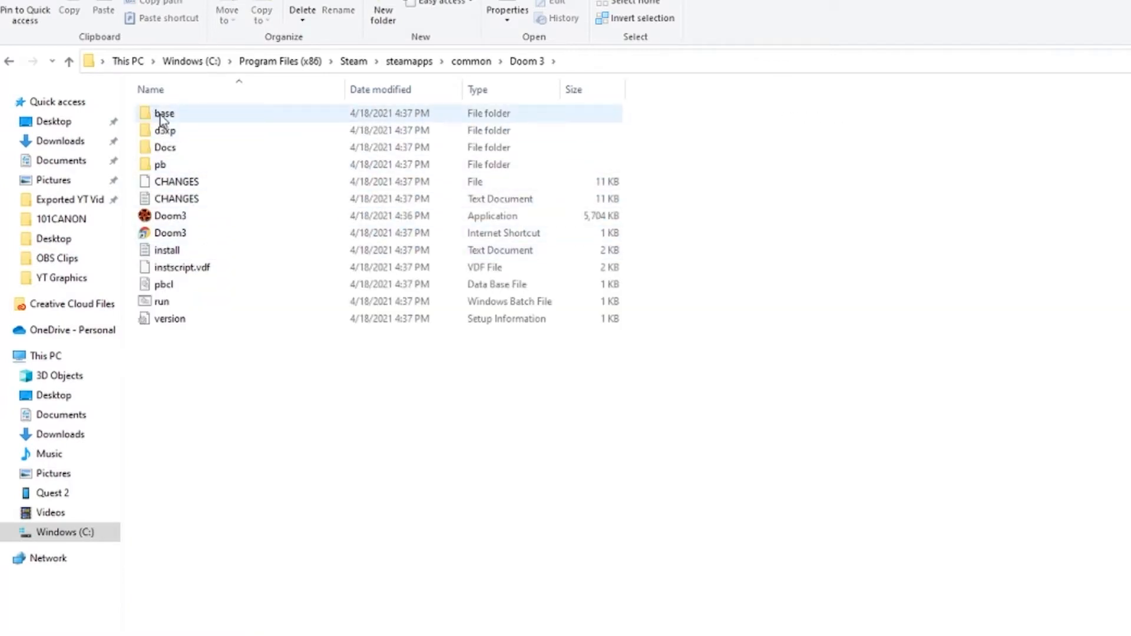
{"action": "double_click", "coordinate": [165, 113]}
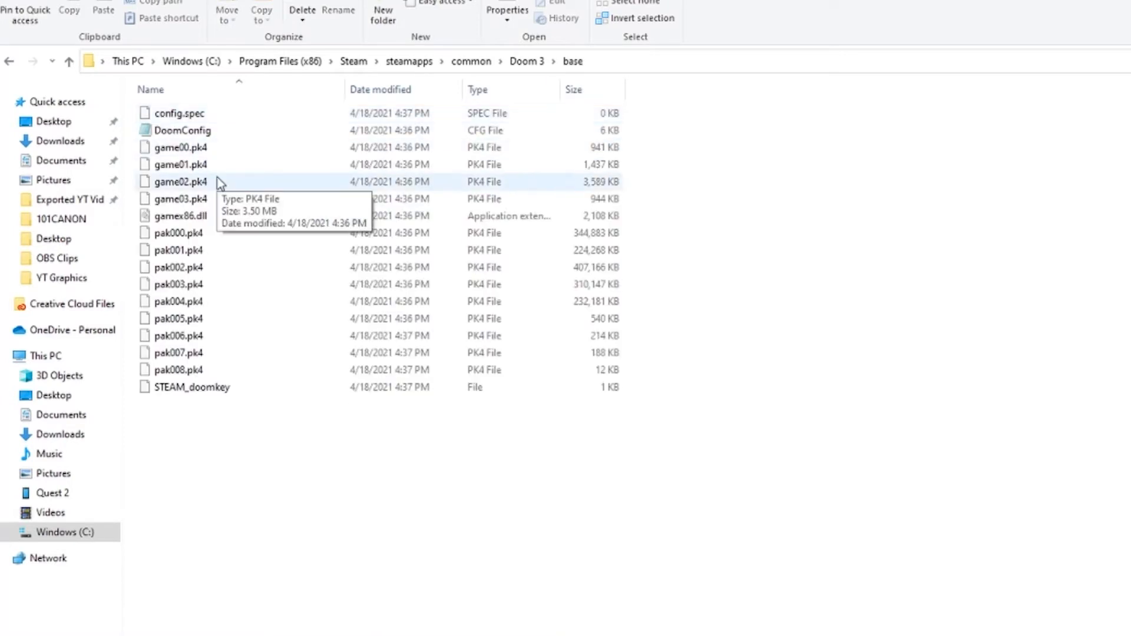
{"action": "mouse_move", "coordinate": [181, 164]}
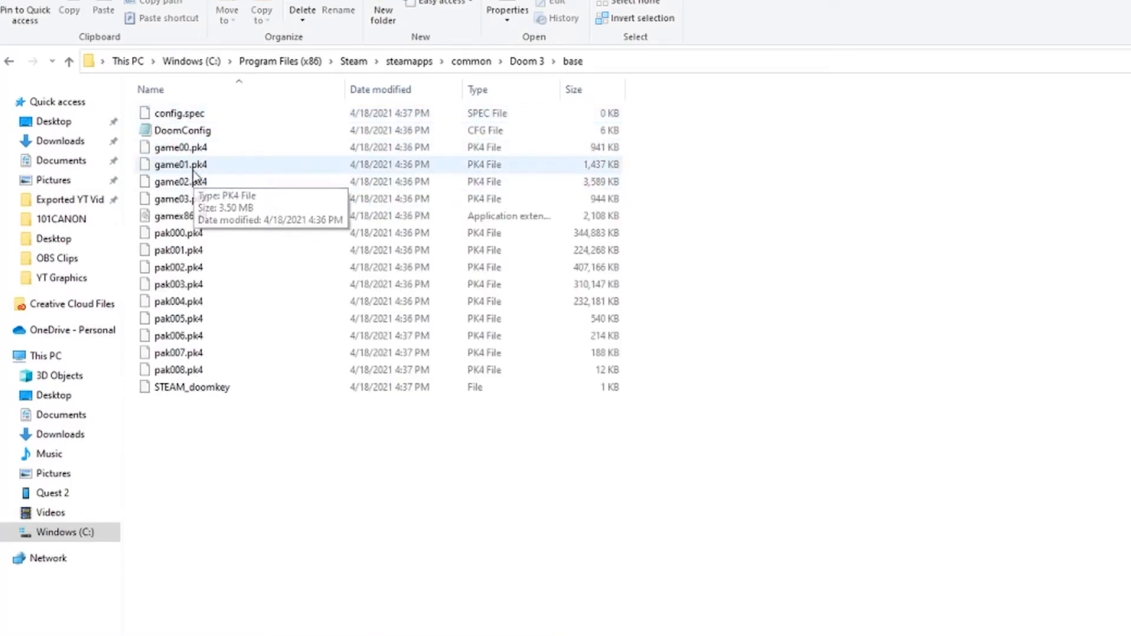
{"action": "left_click", "coordinate": [180, 147]}
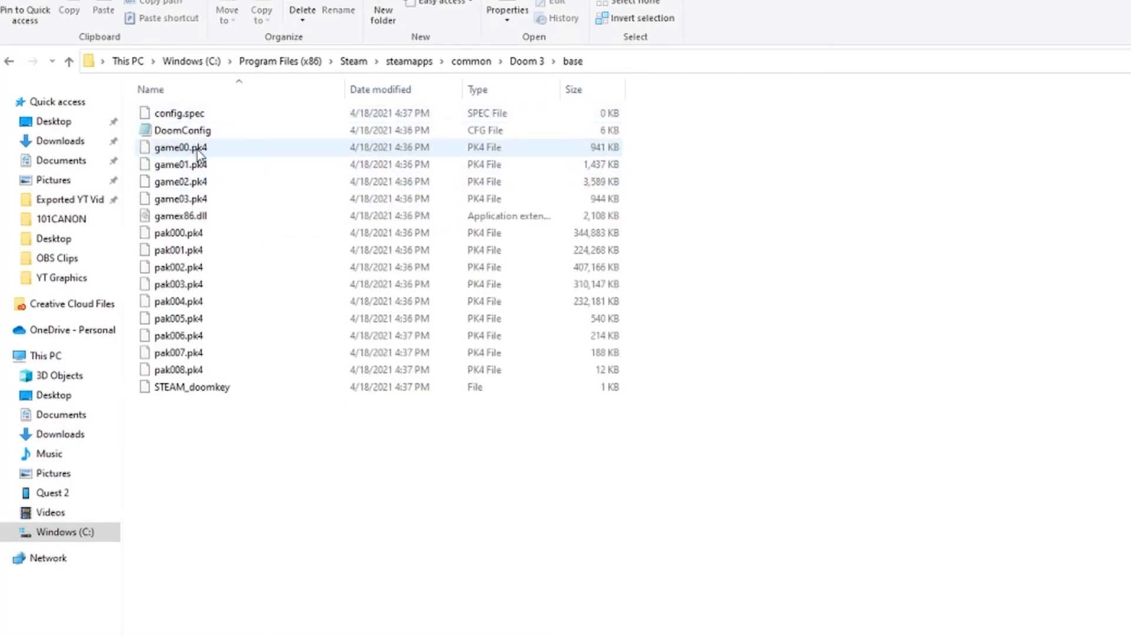
Step: Select all PK4 files in base and open the Doom3Quest folder on the Quest 2's internal storage
{"action": "left_click_drag", "start_coordinate": [180, 148], "coordinate": [210, 182]}
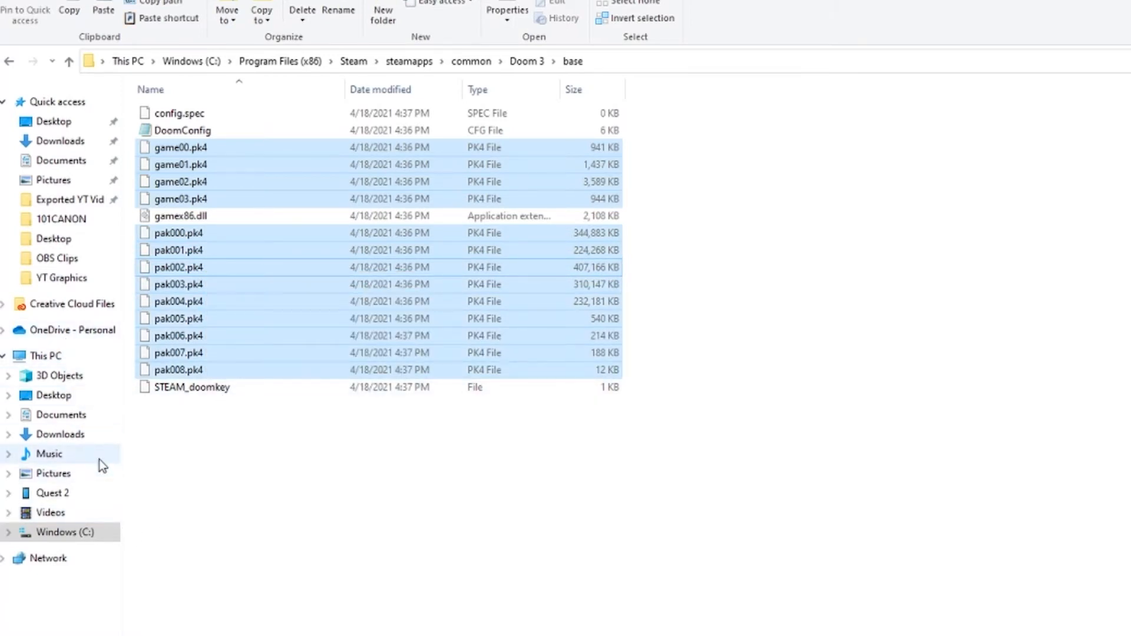
{"action": "mouse_move", "coordinate": [89, 440]}
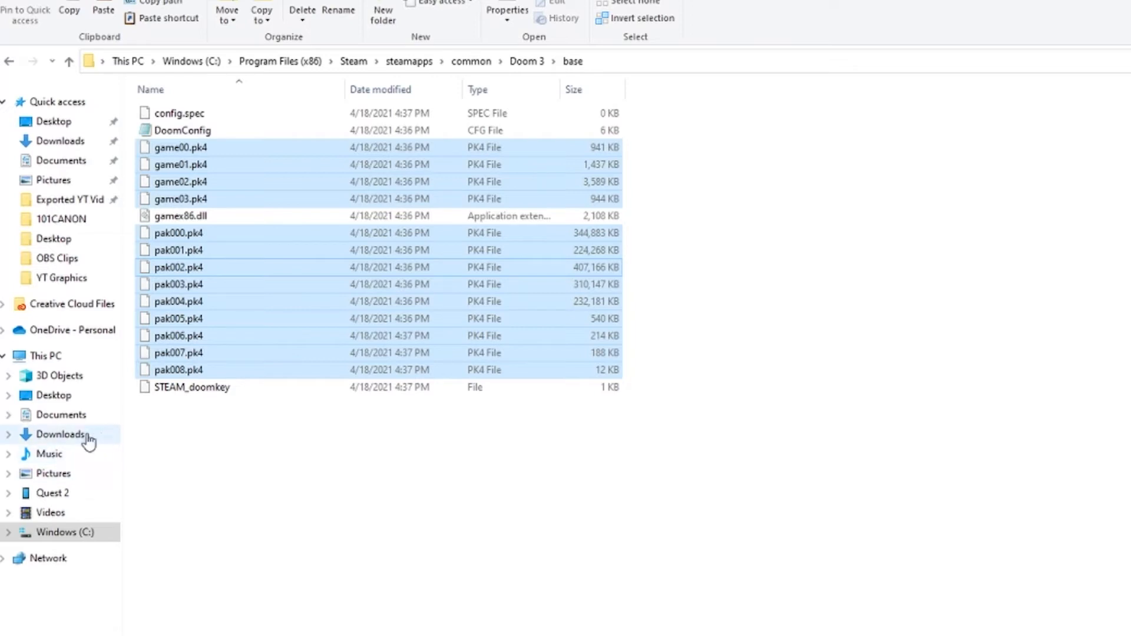
{"action": "mouse_move", "coordinate": [86, 459]}
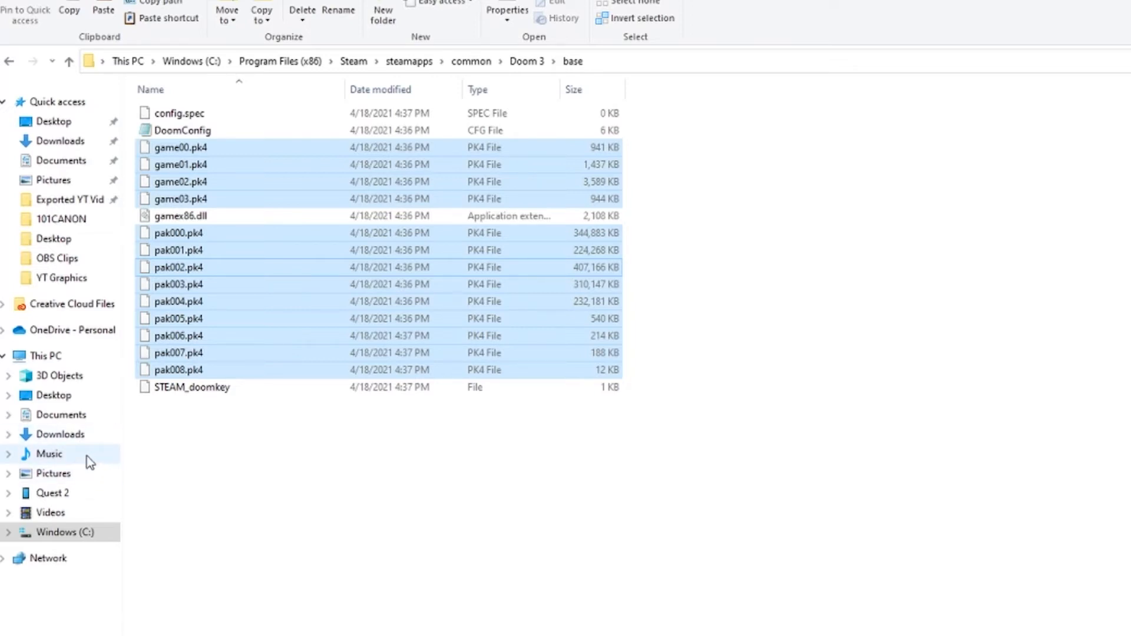
{"action": "mouse_move", "coordinate": [69, 493]}
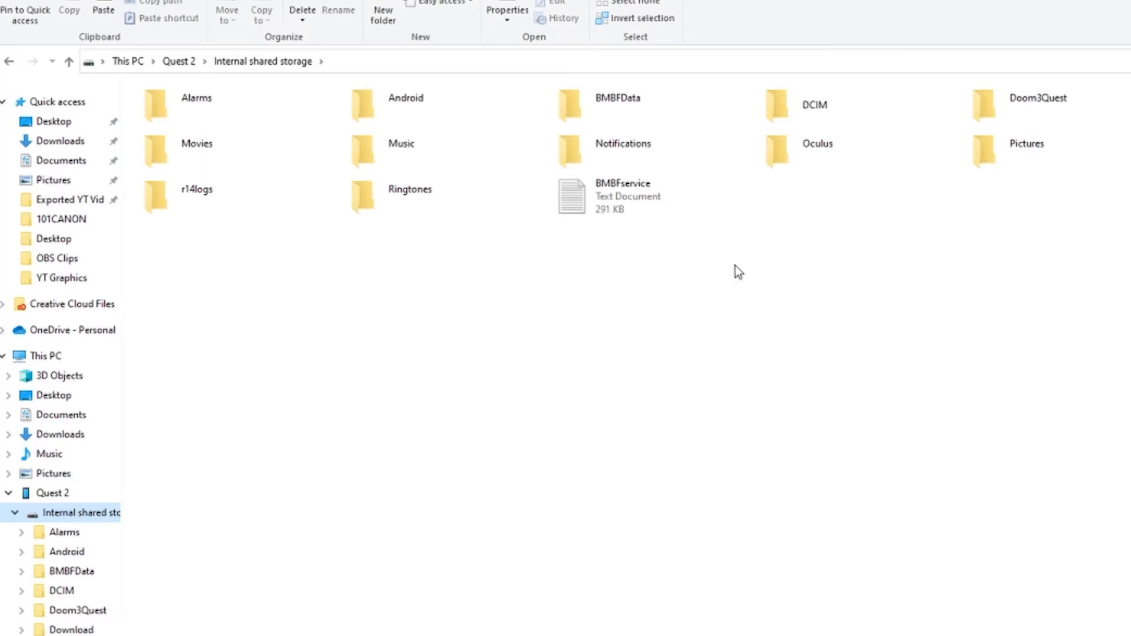
{"action": "left_click", "coordinate": [1037, 105]}
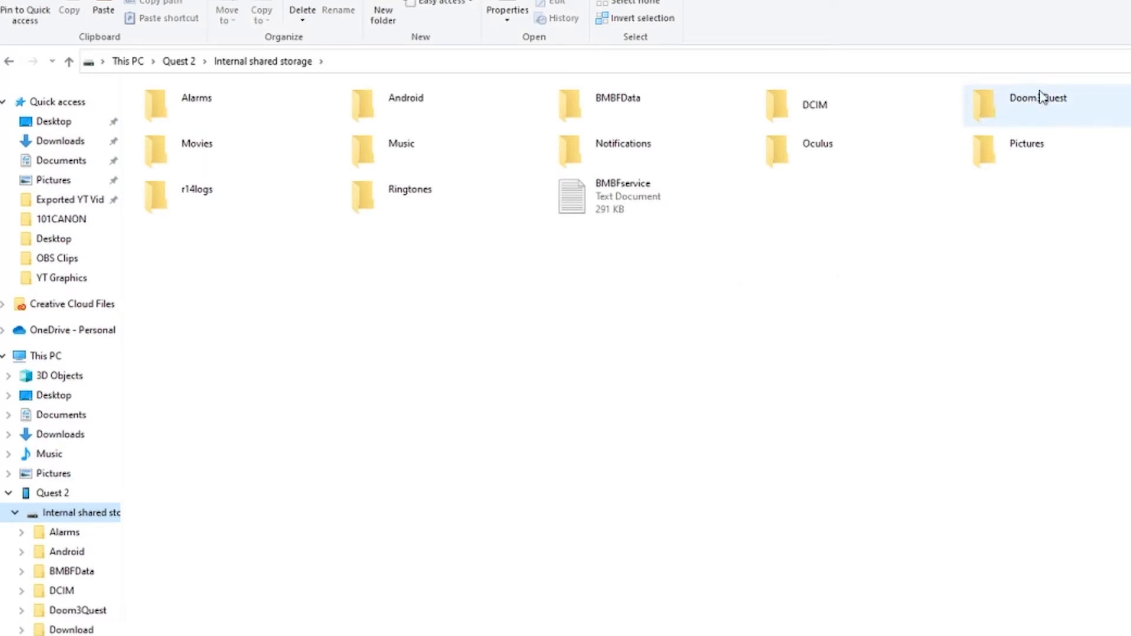
{"action": "mouse_move", "coordinate": [1044, 108]}
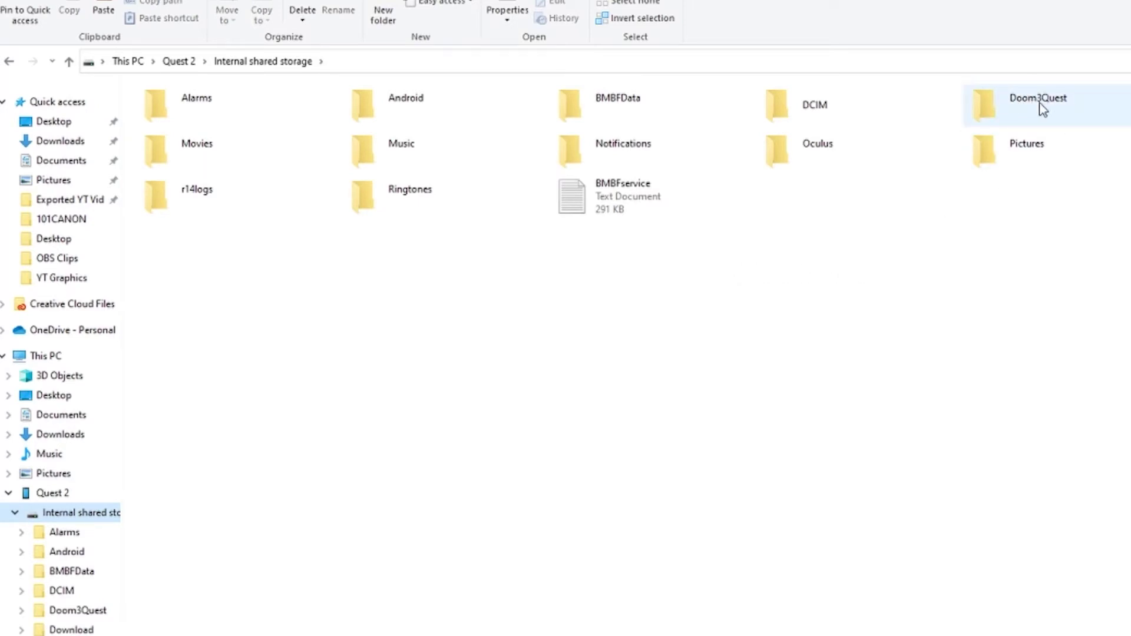
{"action": "mouse_move", "coordinate": [1052, 116]}
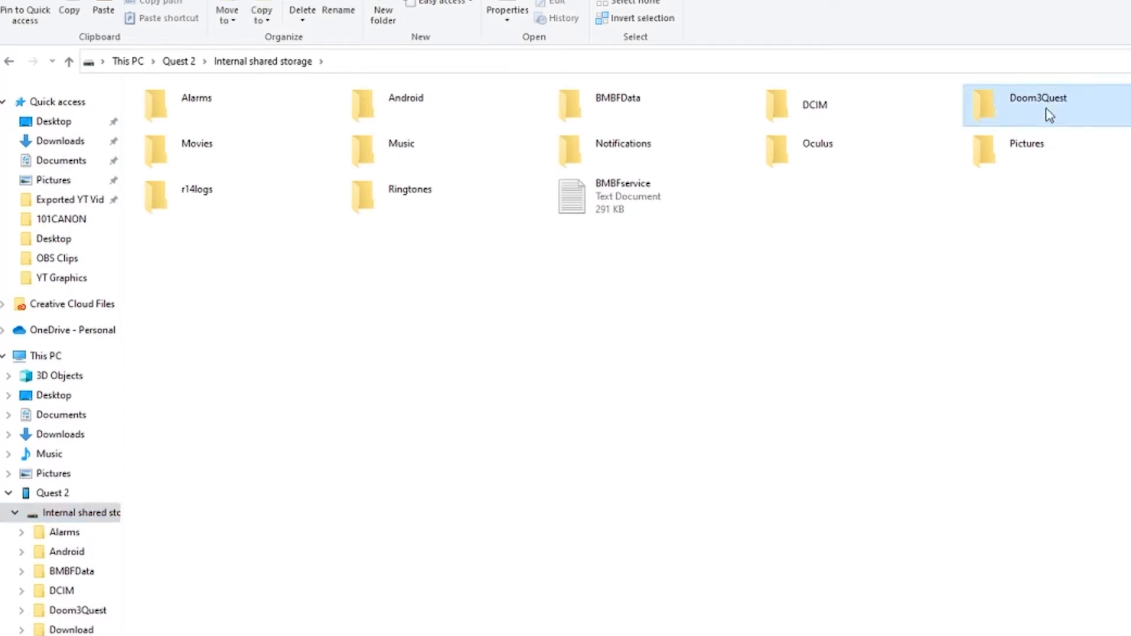
{"action": "double_click", "coordinate": [1037, 105]}
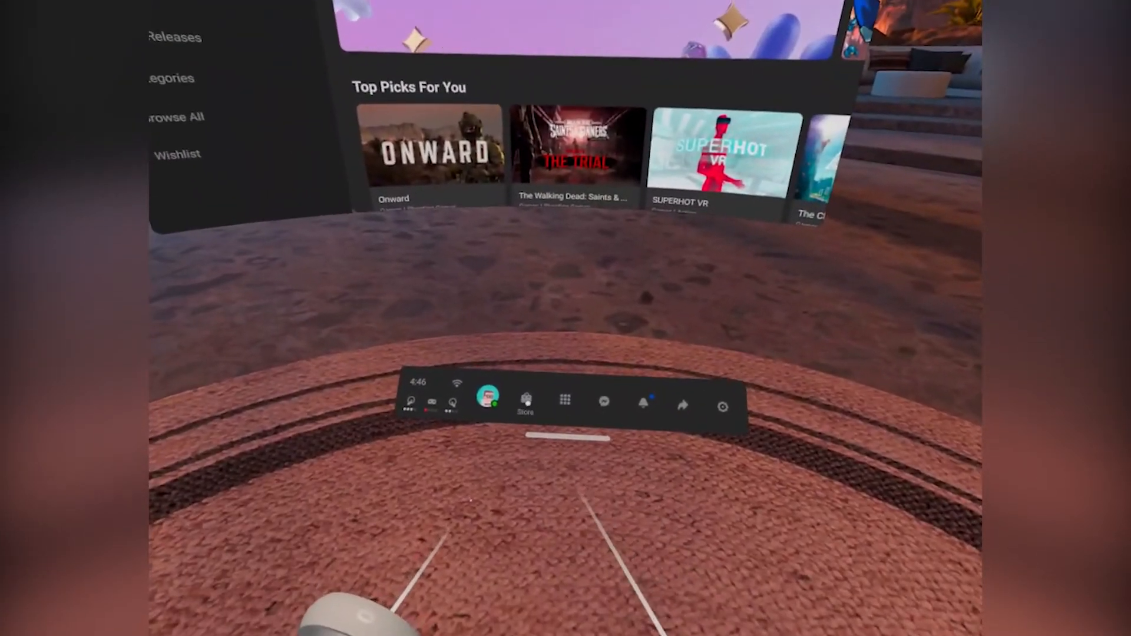
Step: Filter the app library to Unknown Sources again and launch Doom3Quest
{"action": "left_click", "coordinate": [565, 399]}
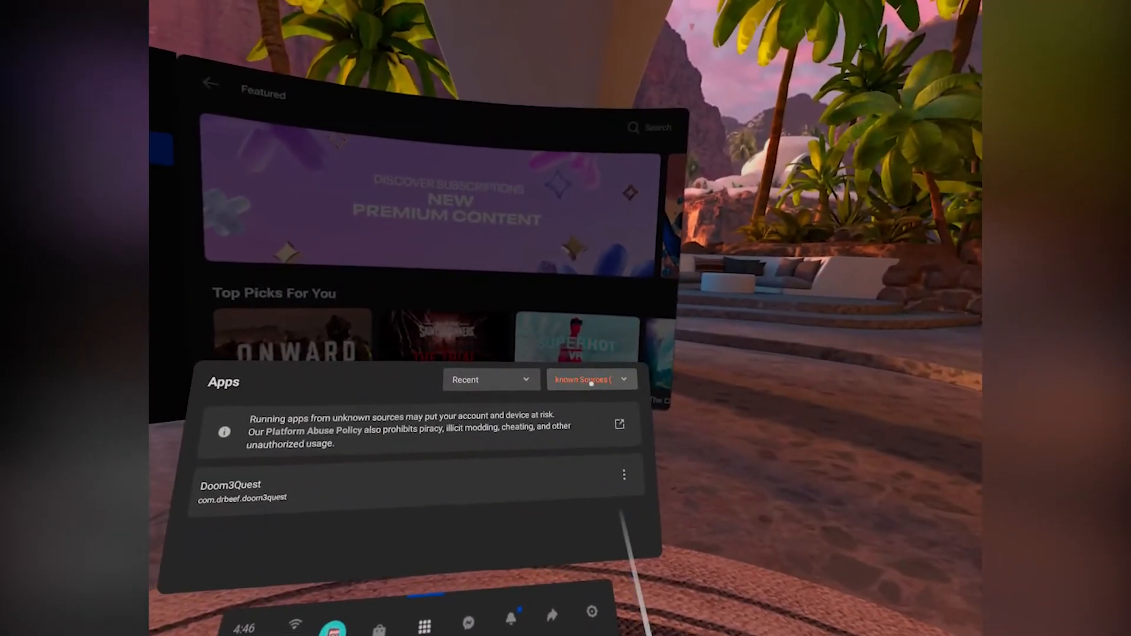
{"action": "left_click", "coordinate": [590, 379]}
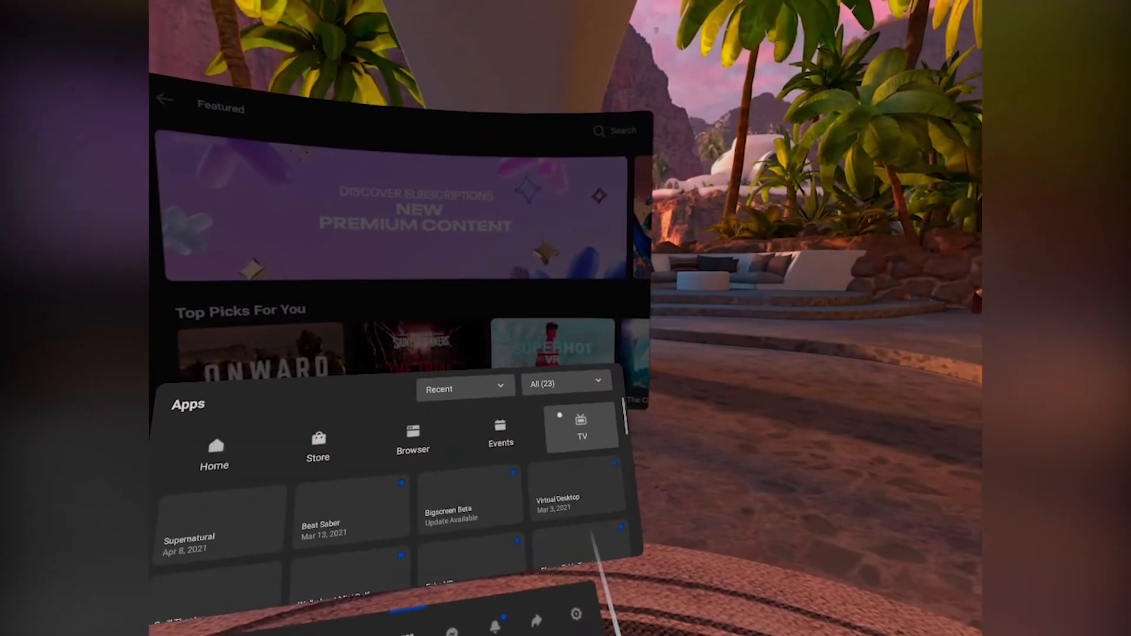
{"action": "left_click", "coordinate": [564, 383]}
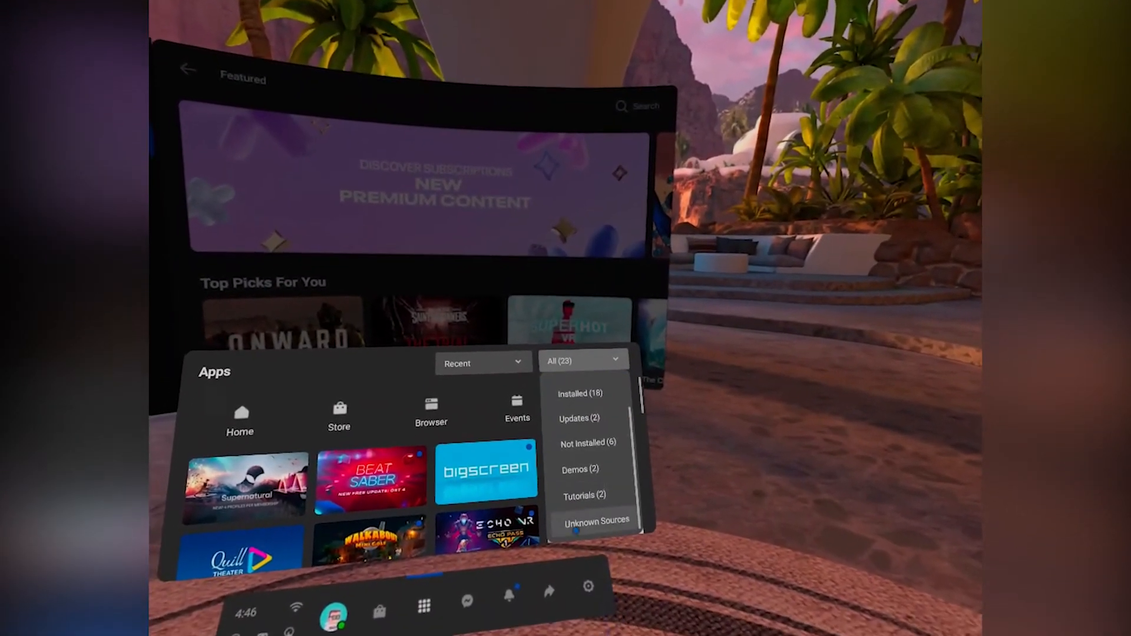
{"action": "left_click", "coordinate": [597, 522]}
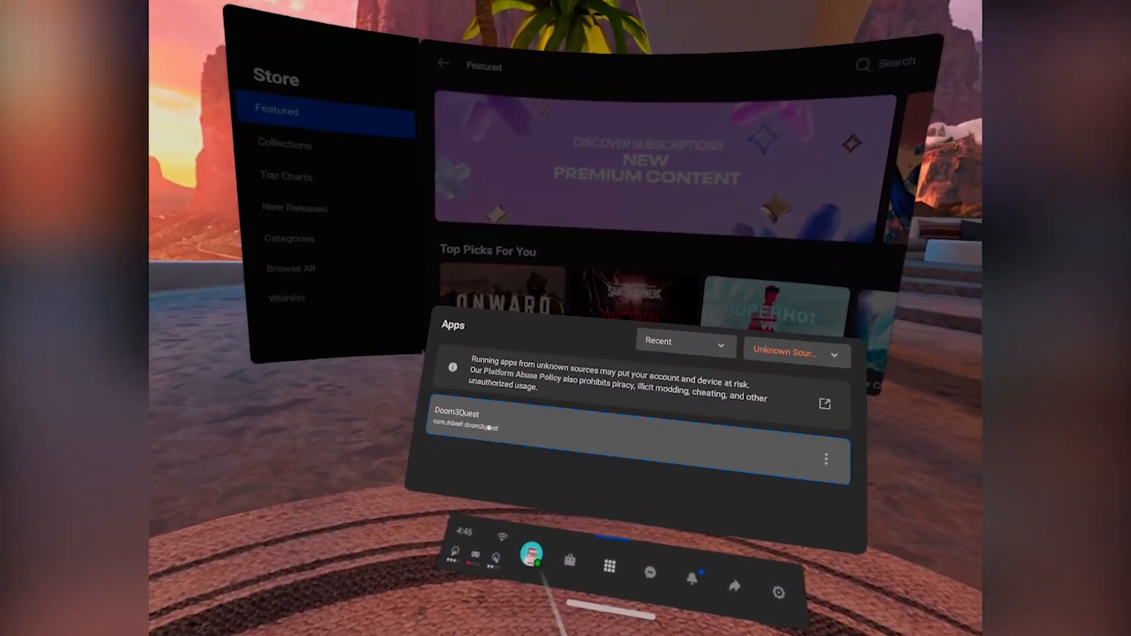
{"action": "left_click", "coordinate": [456, 419]}
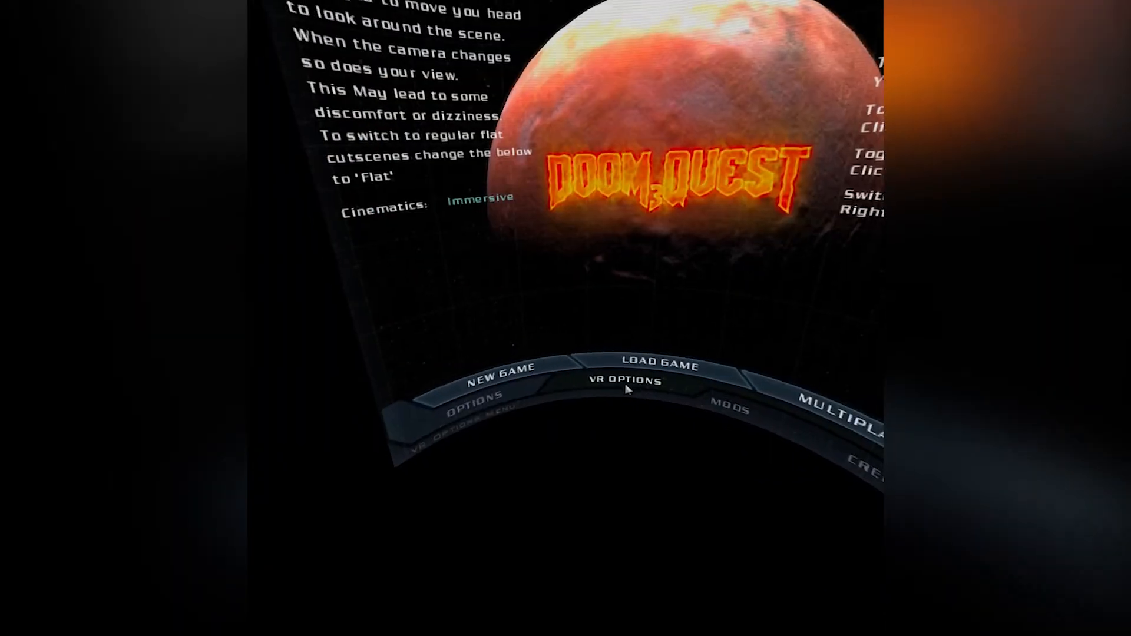
Step: Briefly view VR Options, then start New Game to list Recruit, Marine, Veteran and Nightmare
{"action": "left_click", "coordinate": [624, 381]}
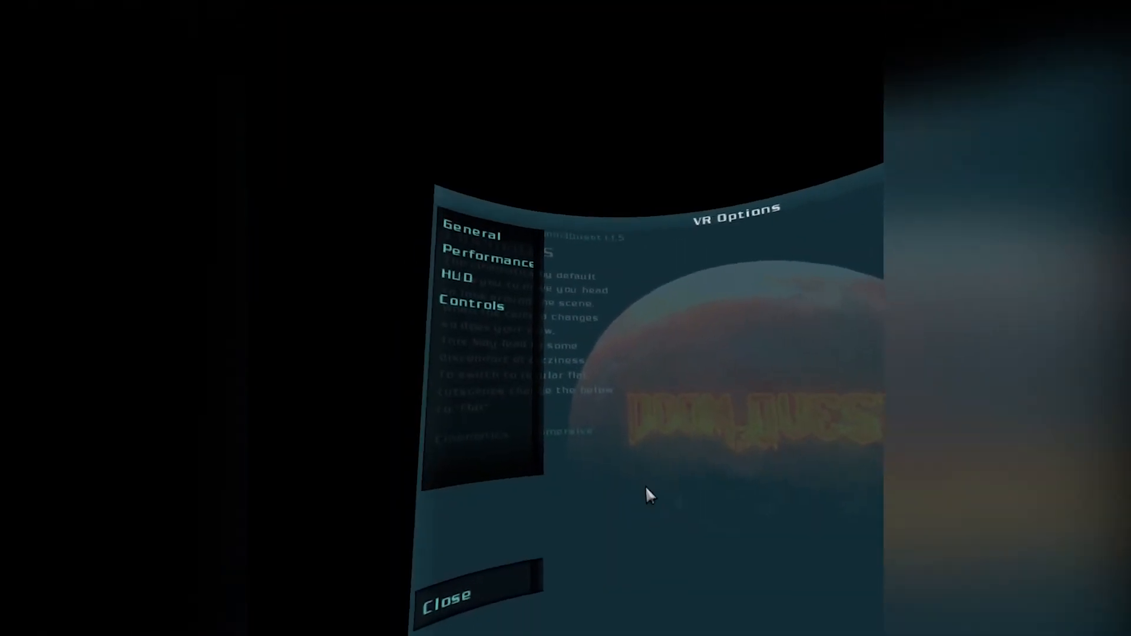
{"action": "left_click", "coordinate": [488, 252]}
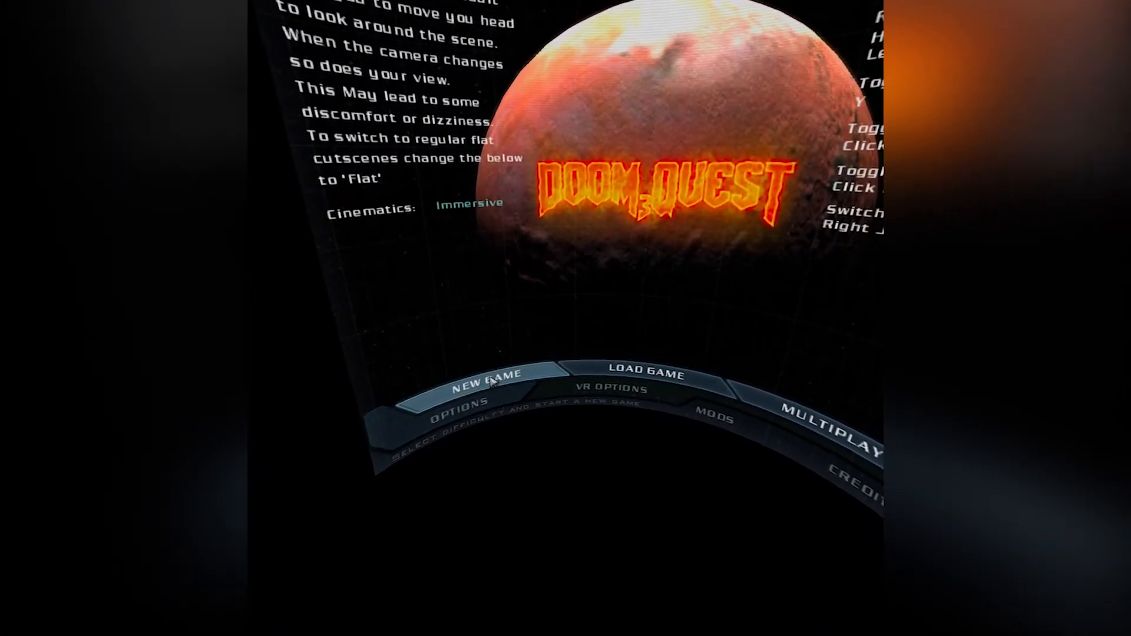
{"action": "left_click", "coordinate": [488, 374]}
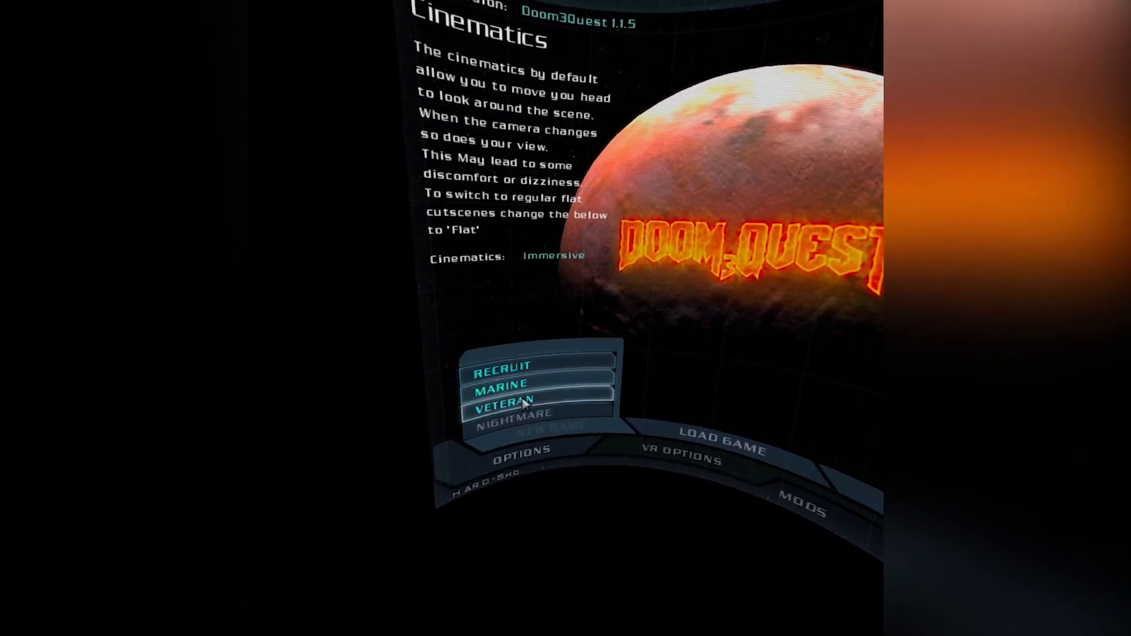